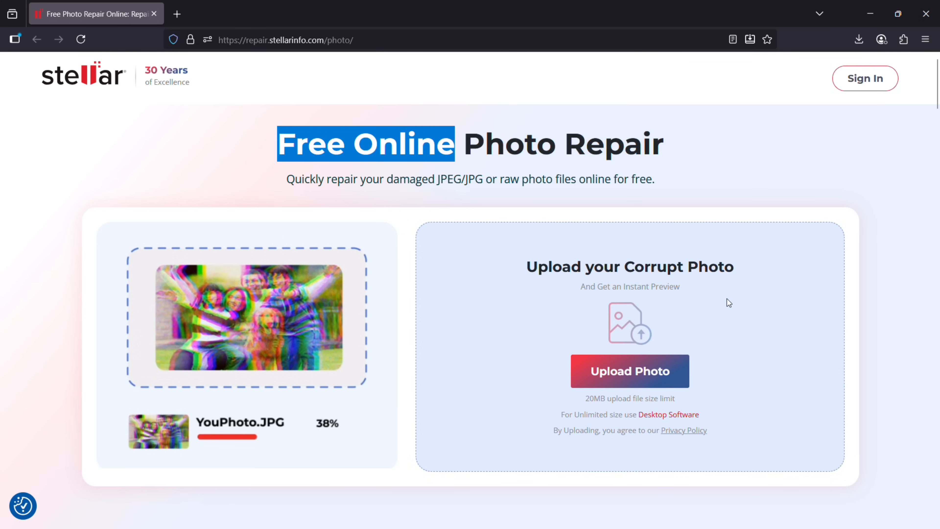
Step: Scroll past the supported formats section to 'Repair Photos Across All Devices'
scroll("down", 3)
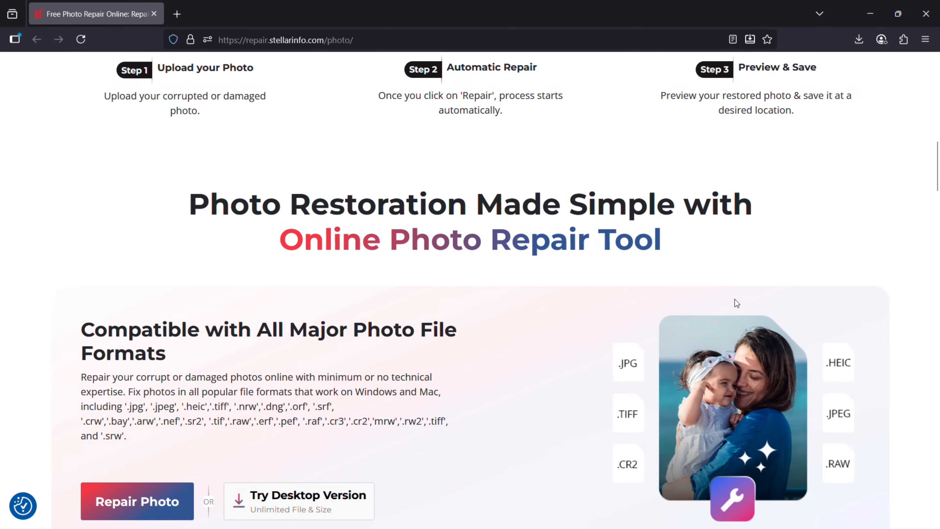
scroll("down", 3)
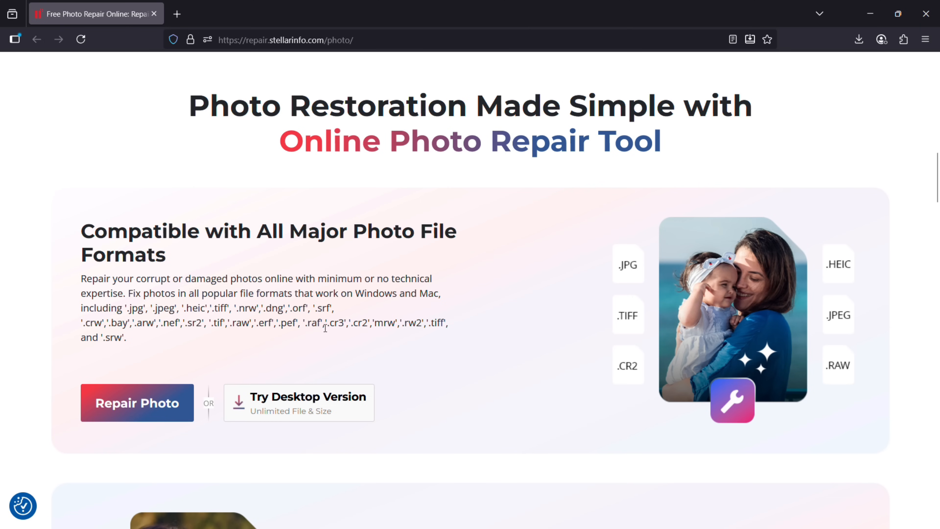
mouse_move(255, 347)
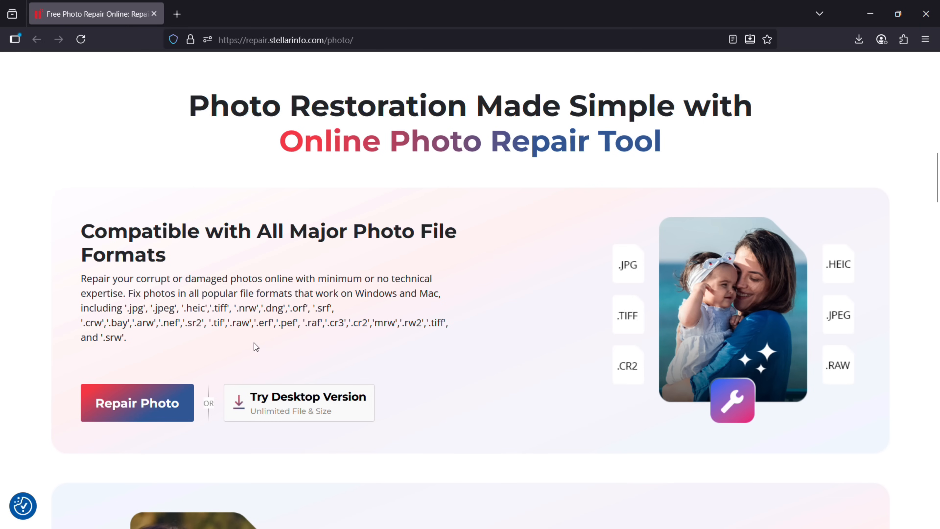
mouse_move(343, 347)
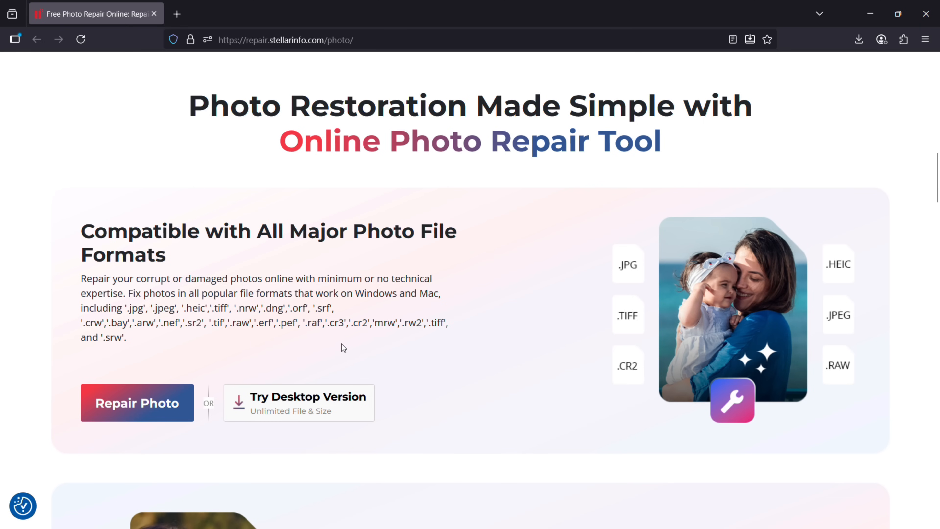
mouse_move(313, 347)
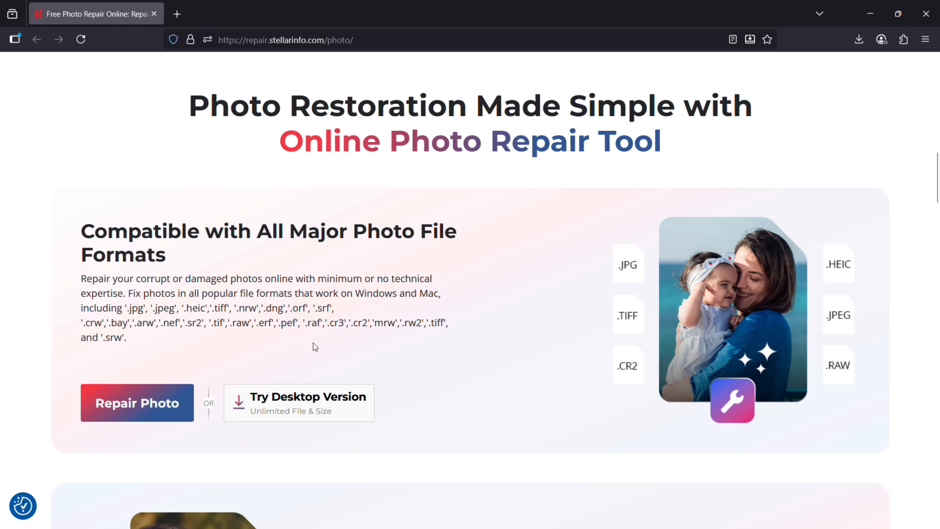
mouse_move(357, 343)
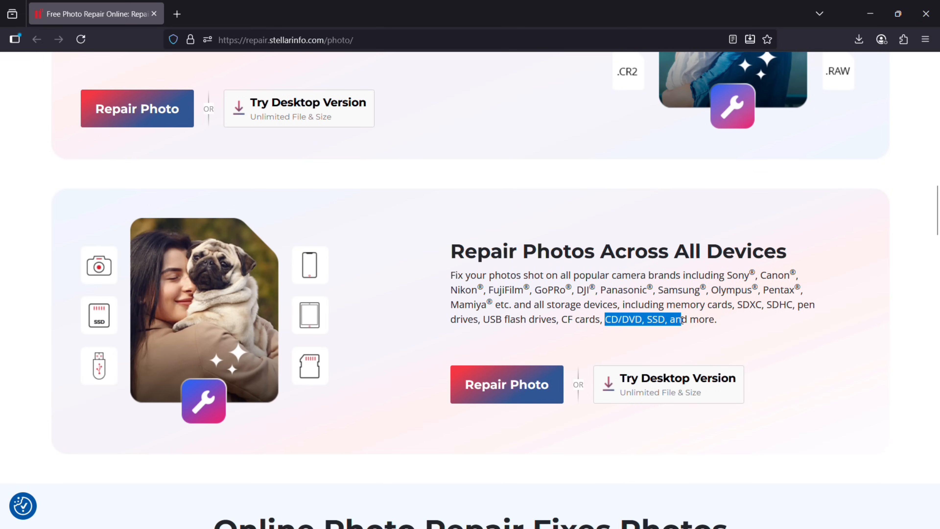
Step: Slide the before/after dividers on the blurry girl and dog sample repairs
scroll("down", 3)
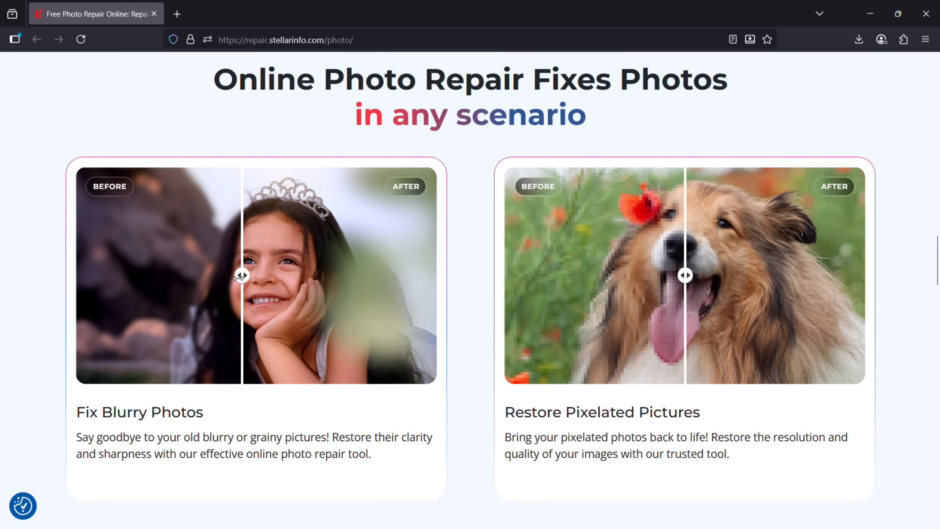
left_click_drag(241, 275, 372, 275)
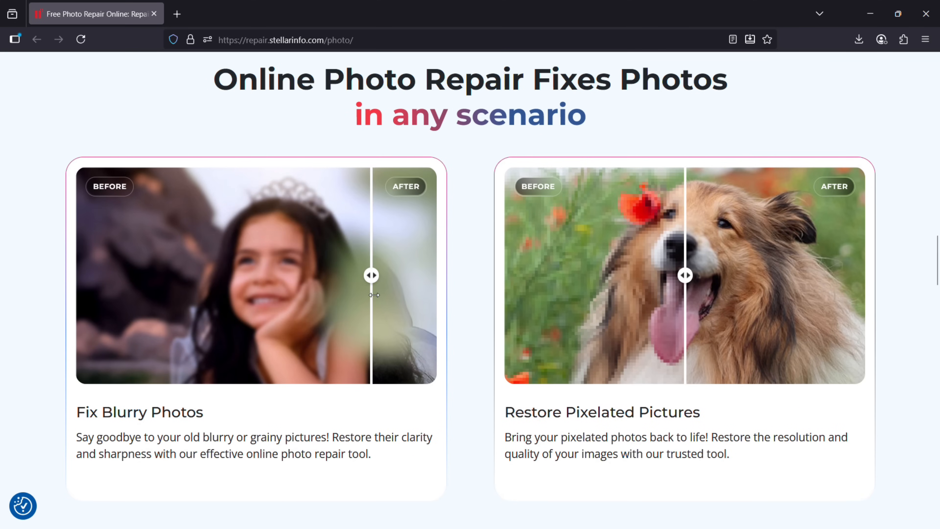
left_click_drag(372, 275, 331, 275)
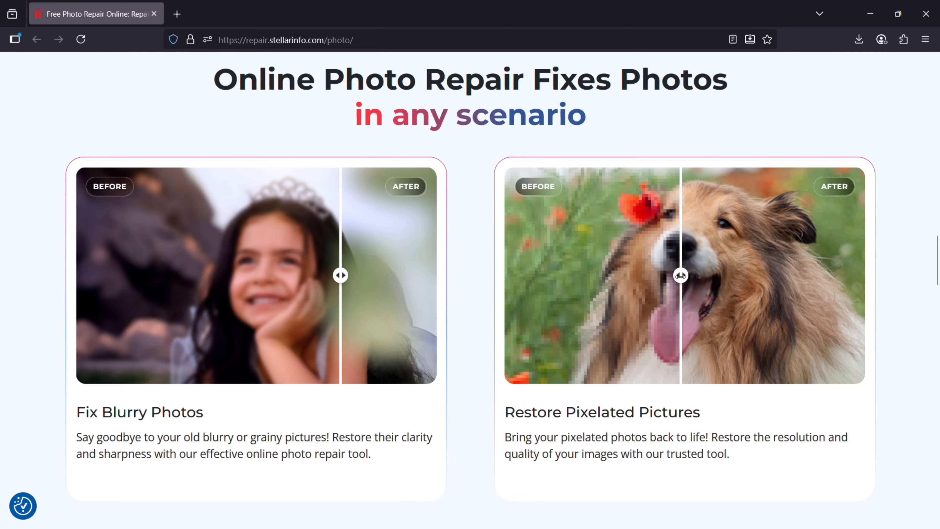
left_click_drag(681, 275, 598, 275)
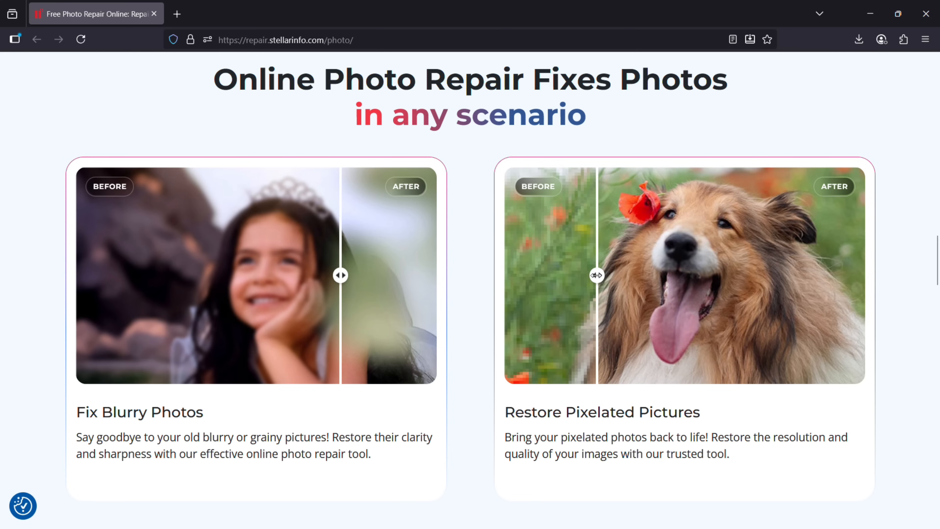
Step: Slide the dividers on the unopenable hat photo and the splashing photo samples
scroll("down", 3)
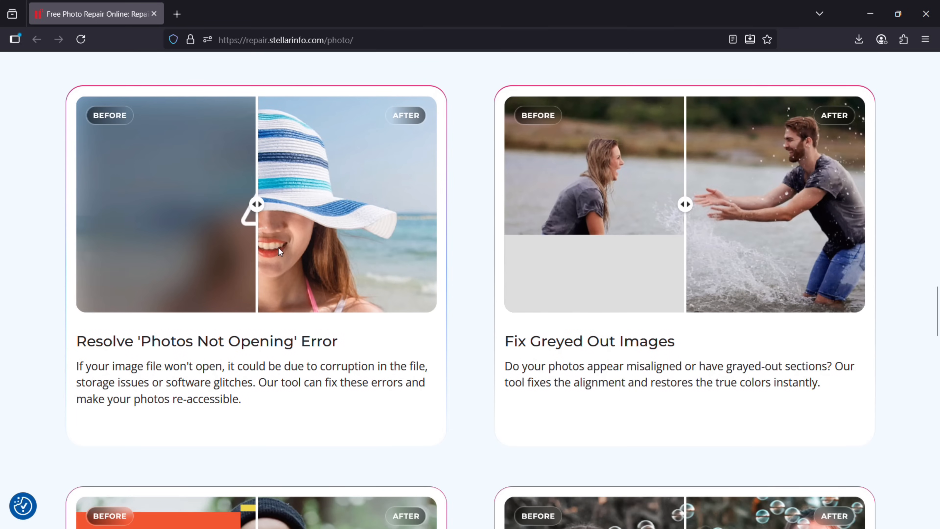
left_click_drag(256, 204, 355, 204)
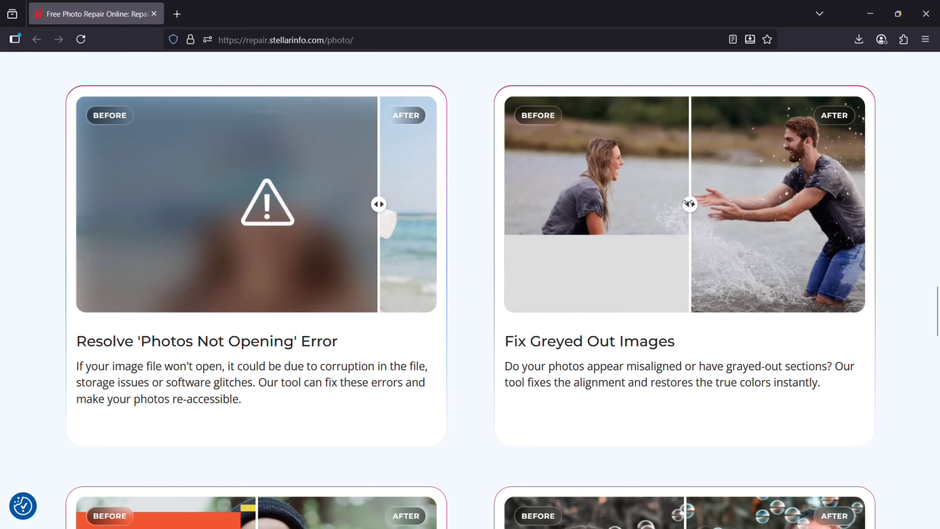
left_click_drag(690, 203, 562, 203)
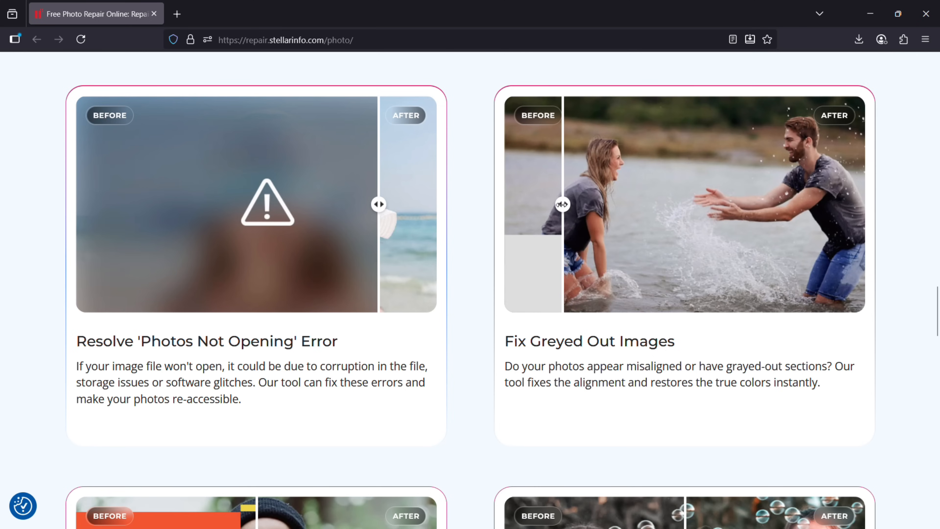
Step: Scroll down to the Free and Premium pricing cards
scroll("down", 3)
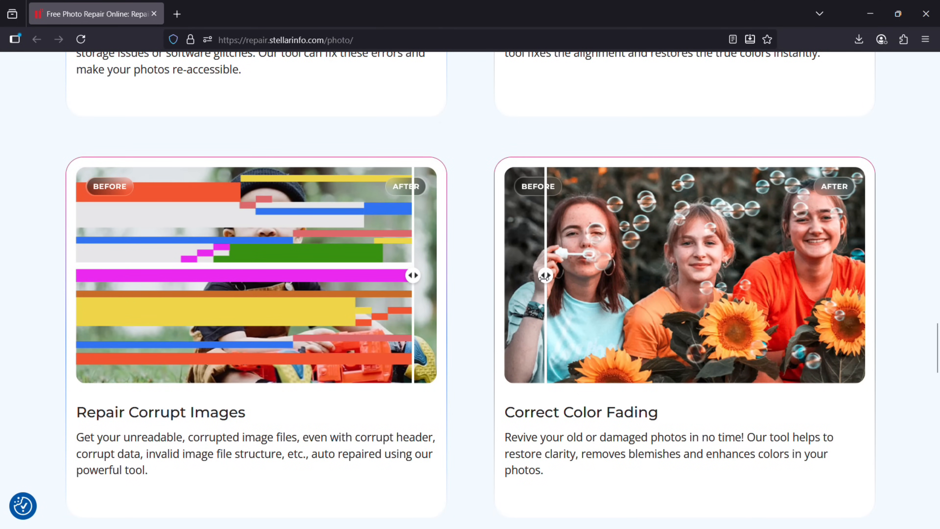
scroll("down", 3)
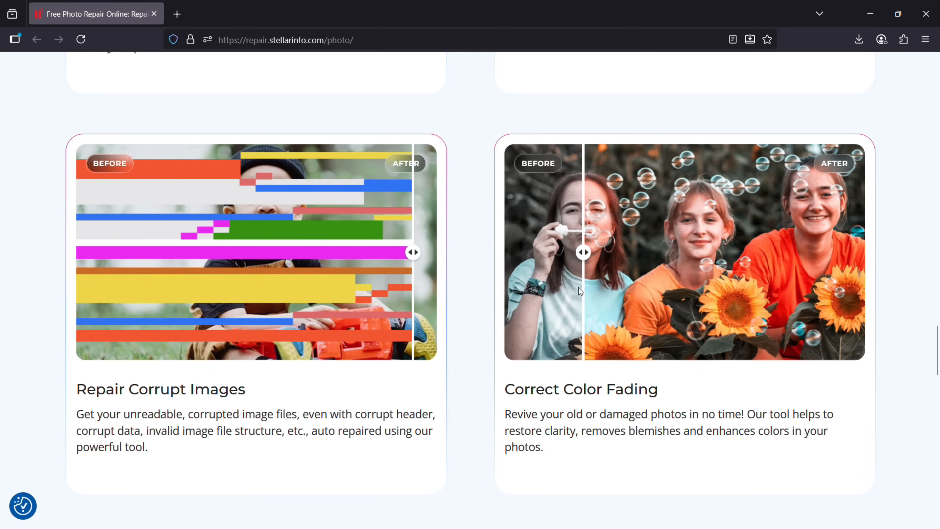
scroll("down", 3)
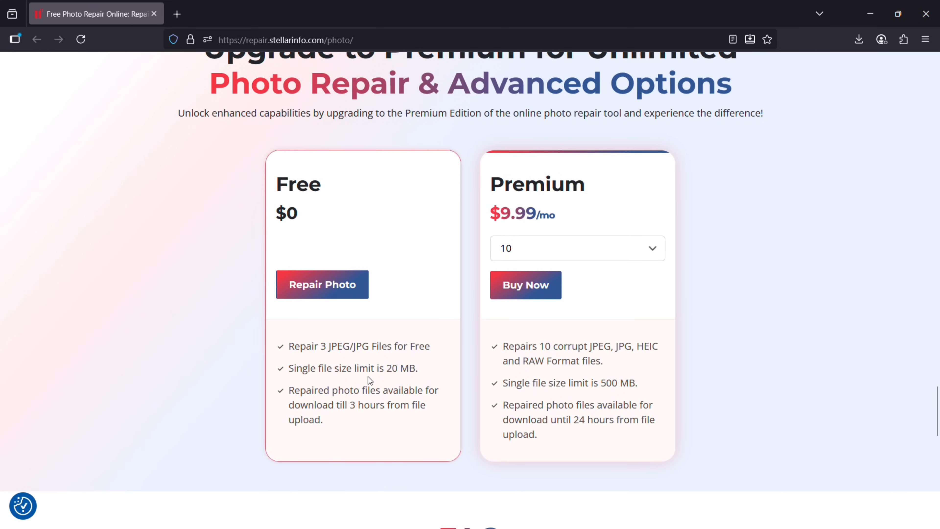
Step: Return to the upload area and open the file picker on the Photos folder of corrupted images
double_click(398, 368)
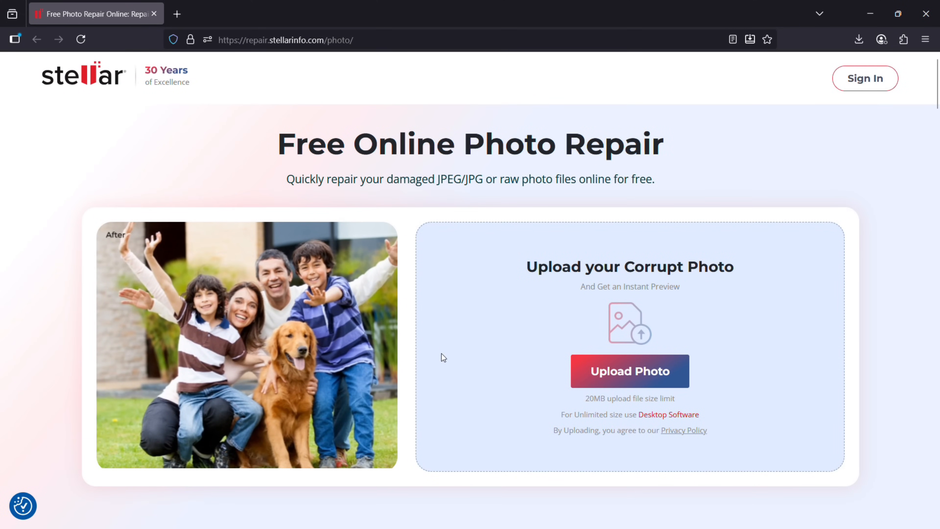
left_click(630, 371)
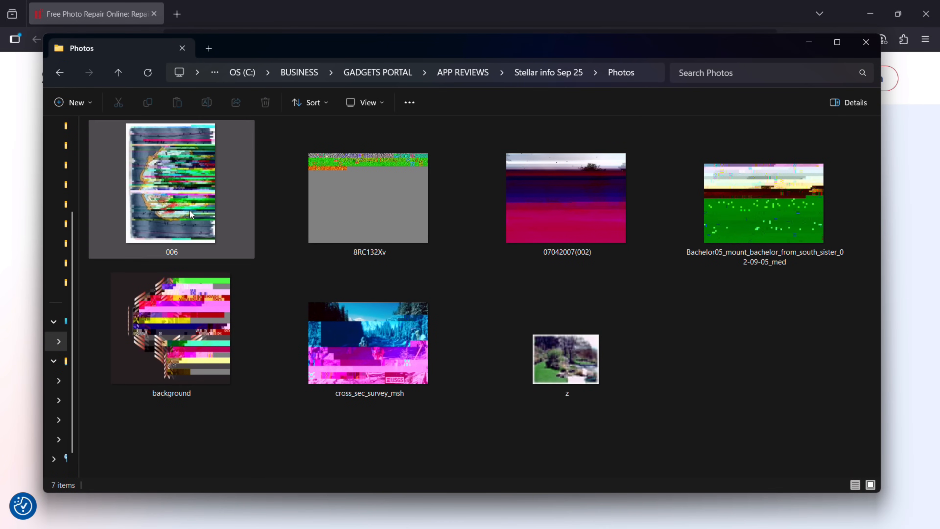
Step: Select corrupted photo 006 and open it in the Photos viewer
left_click(255, 342)
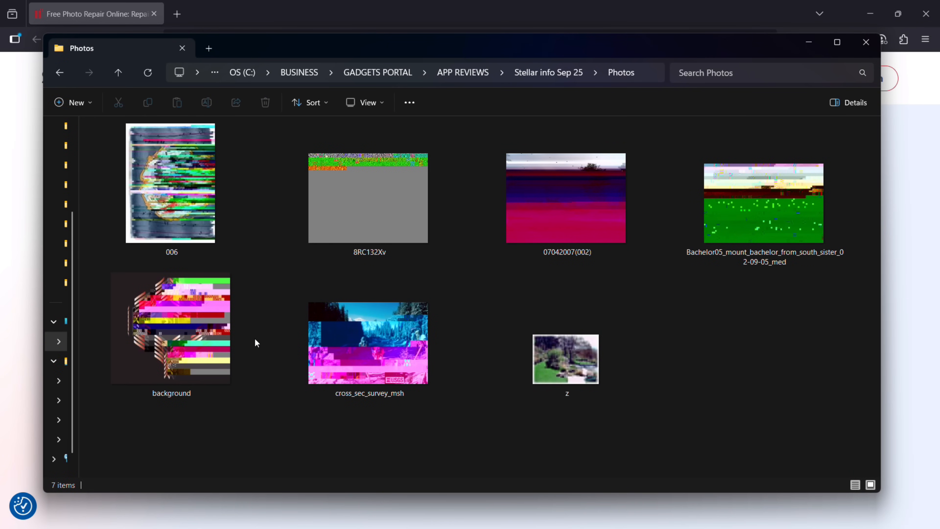
left_click(199, 191)
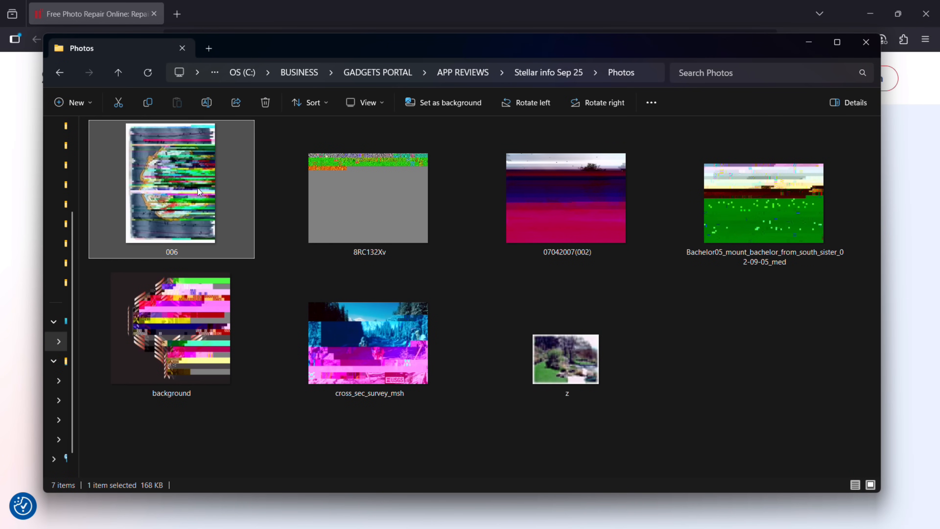
double_click(565, 200)
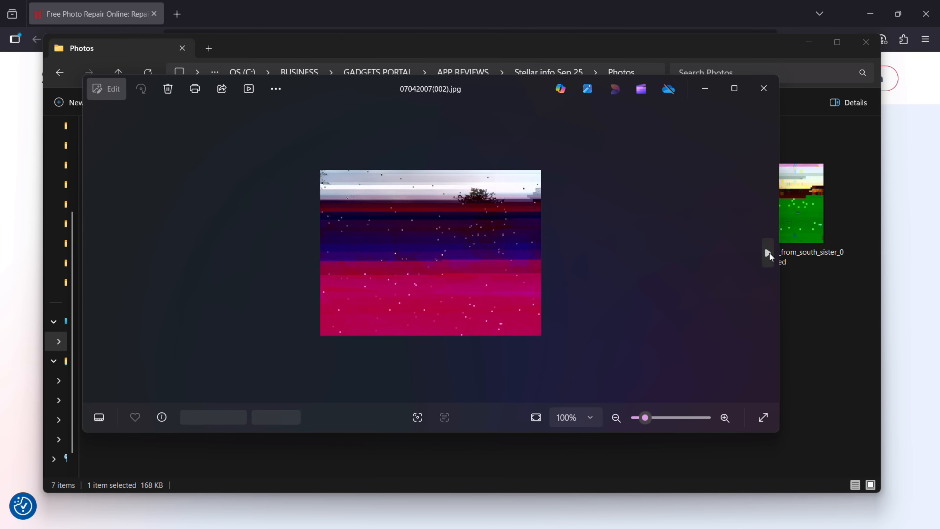
Step: Flip through the next corrupted photos in the viewer, then close it
left_click(768, 253)
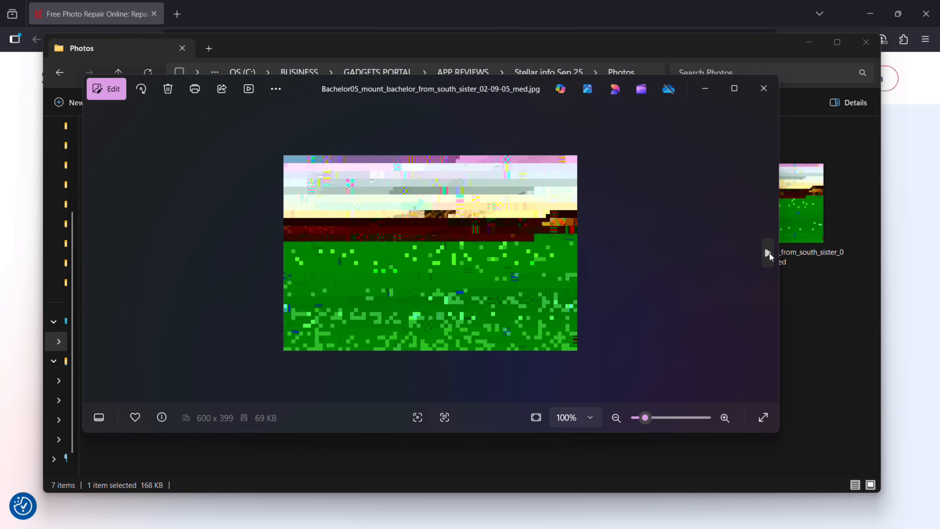
left_click(768, 253)
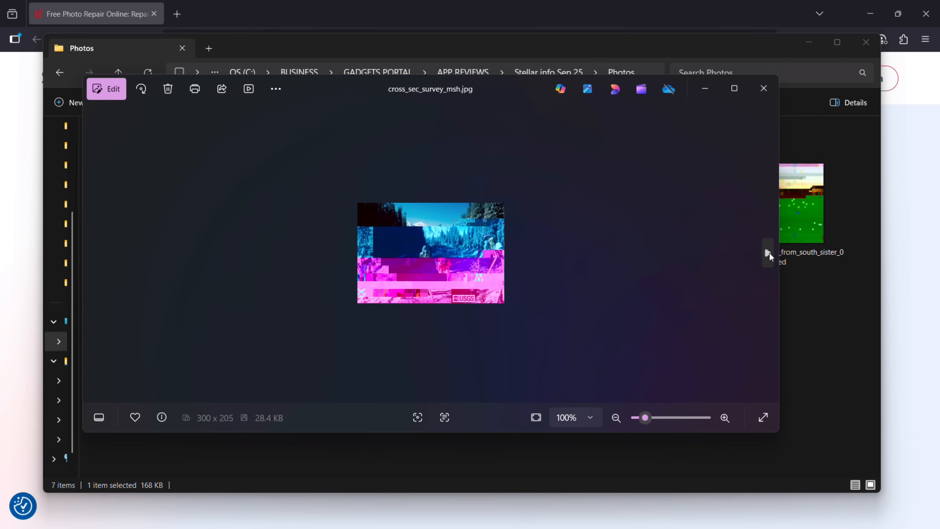
left_click(768, 253)
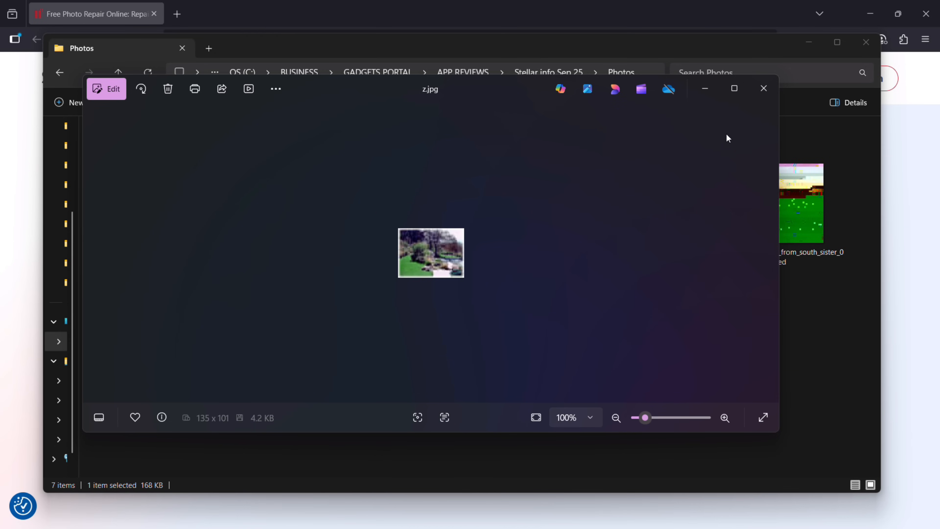
left_click(764, 88)
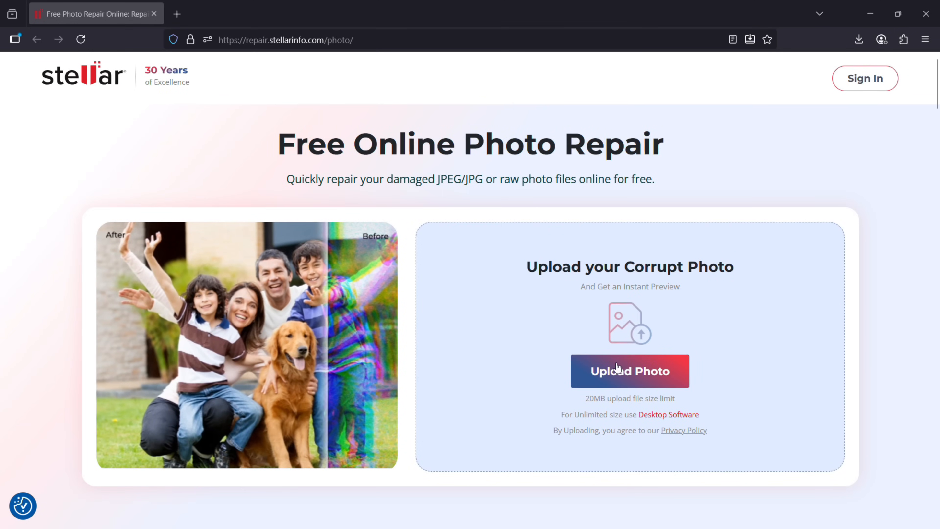
Step: Start Upload Photo and sign in to Stellar with the Google account
left_click(630, 371)
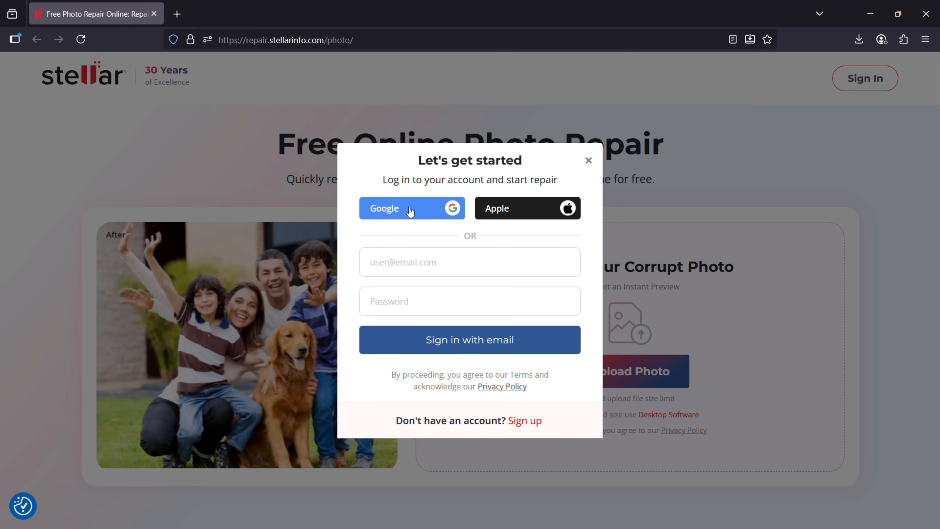
left_click(413, 208)
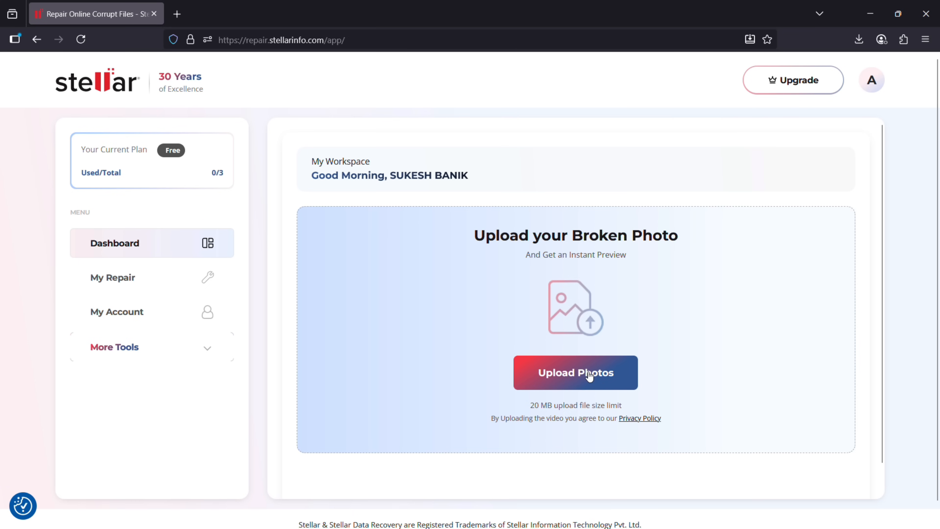
Step: Upload corrupted photo 006.jpg and run Repair until it is marked repaired
left_click(575, 373)
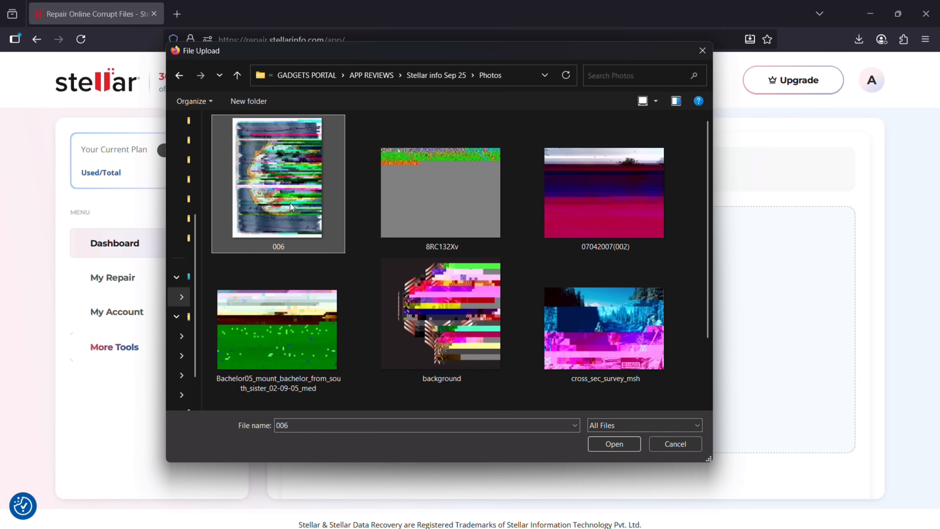
left_click(614, 443)
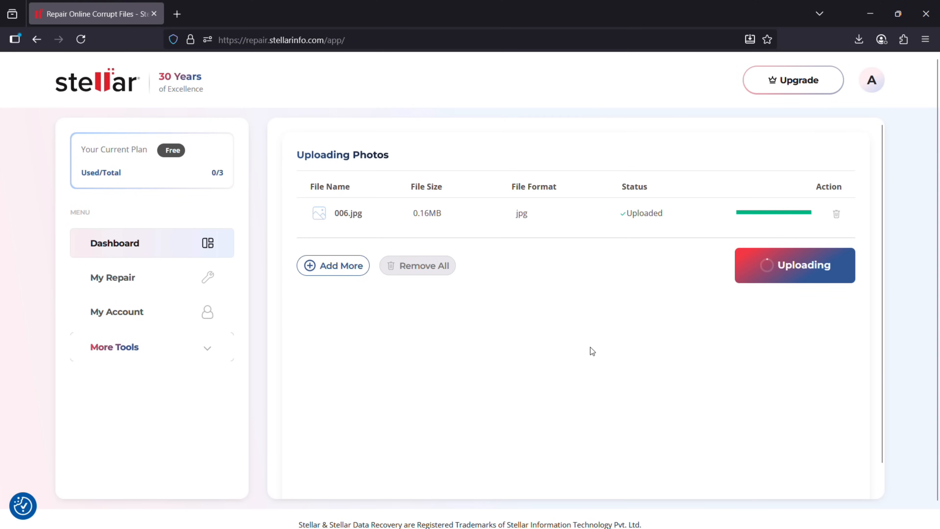
left_click(801, 266)
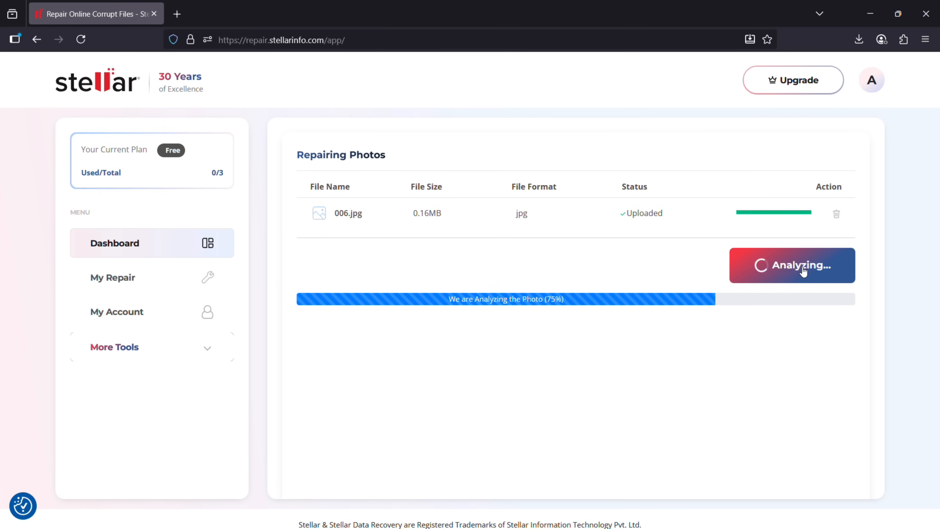
left_click(804, 268)
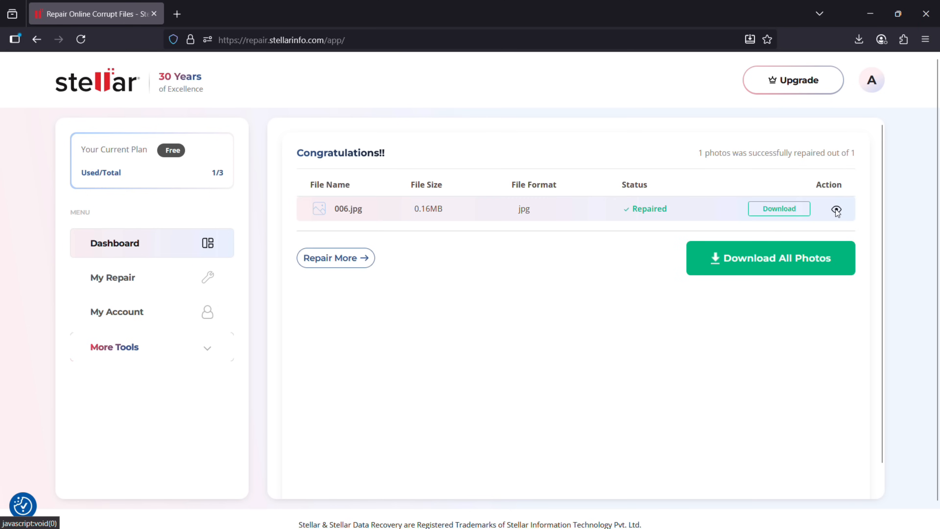
Step: Preview the repaired 006.jpg swallow illustration, close it, and download all photos
left_click(837, 209)
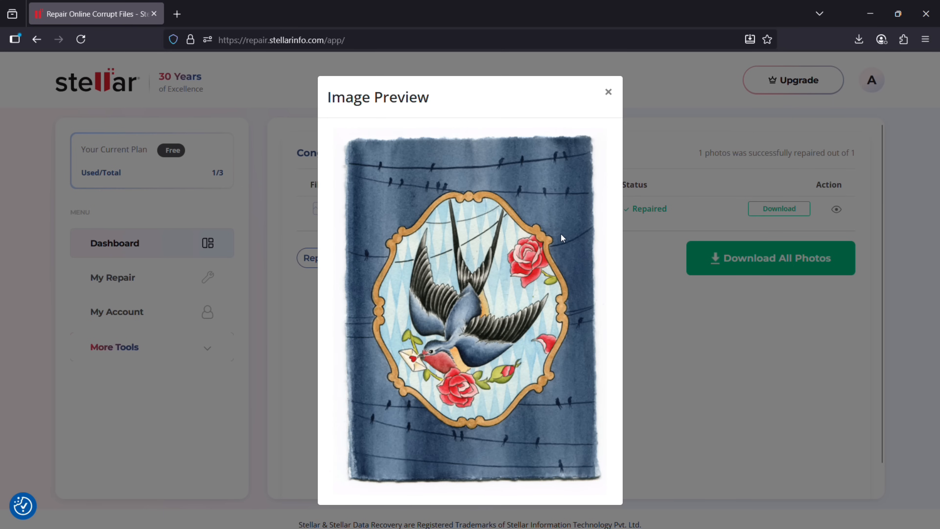
mouse_move(533, 307)
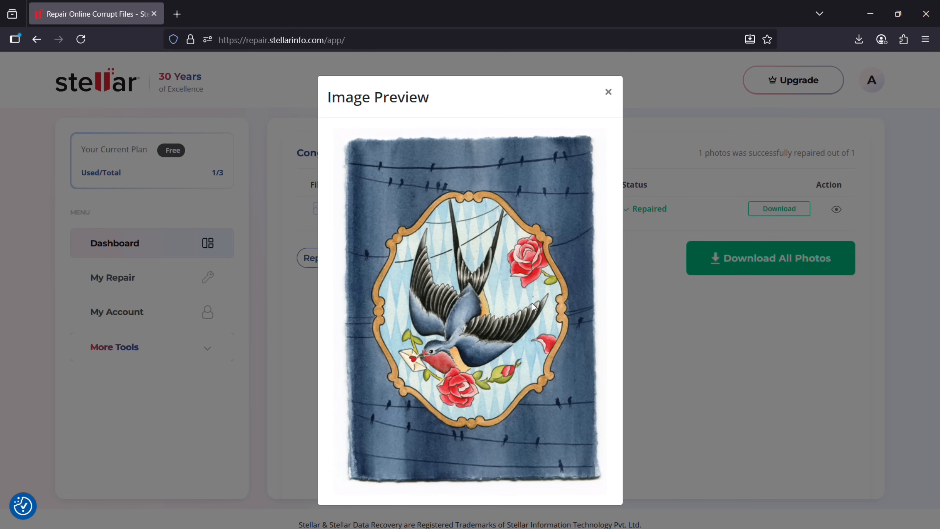
left_click(609, 92)
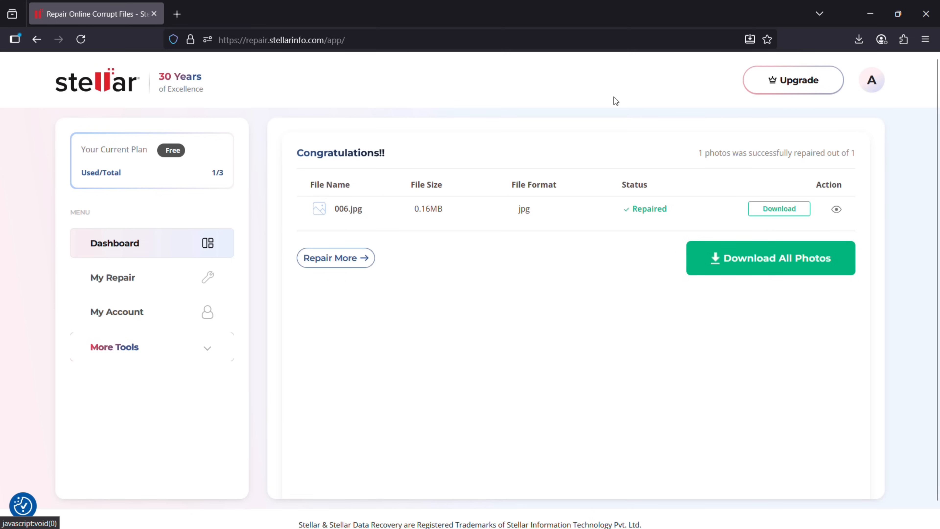
left_click(770, 258)
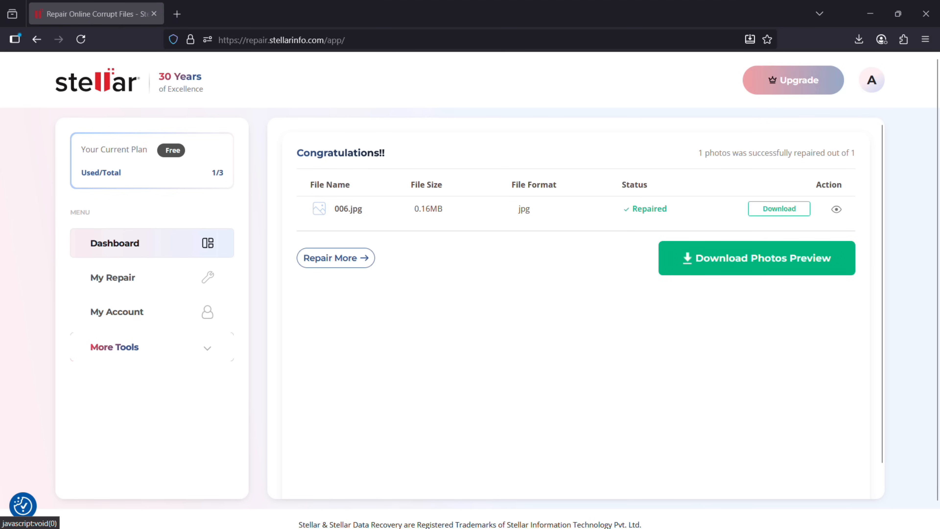
left_click(757, 257)
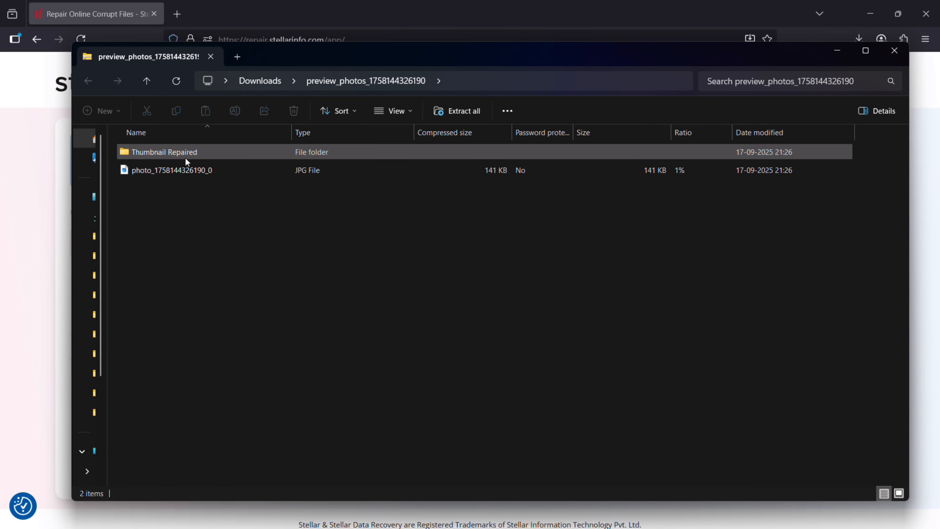
double_click(172, 171)
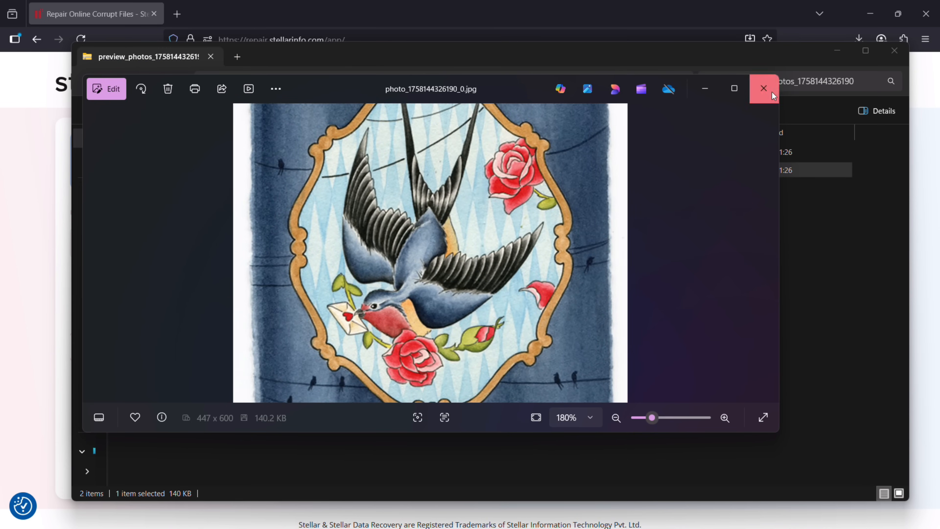
left_click(764, 88)
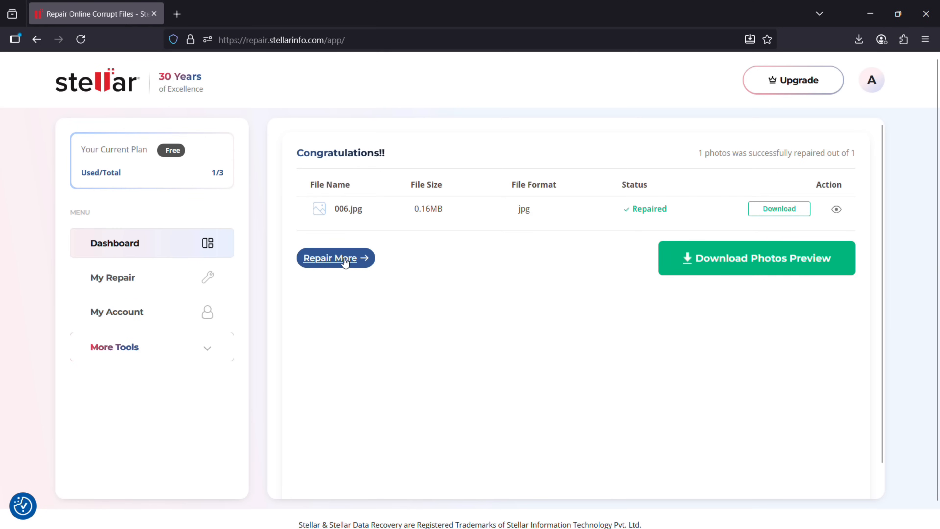
Step: Choose Repair More and upload the background and 8RC132Xv photos together
left_click(335, 257)
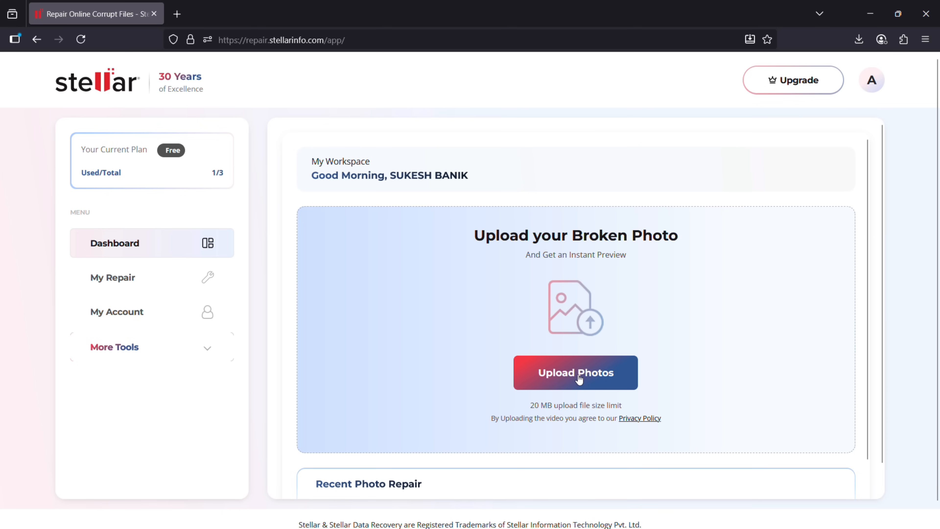
left_click(576, 373)
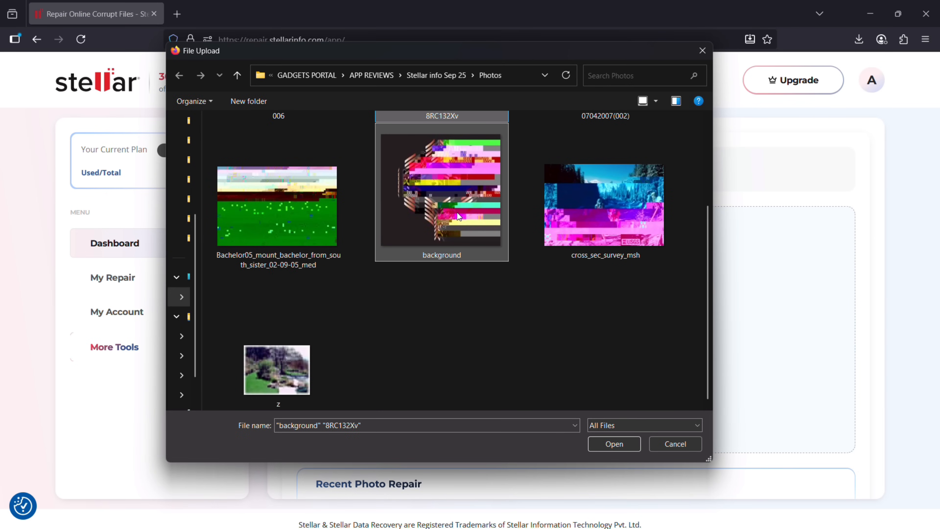
left_click(614, 443)
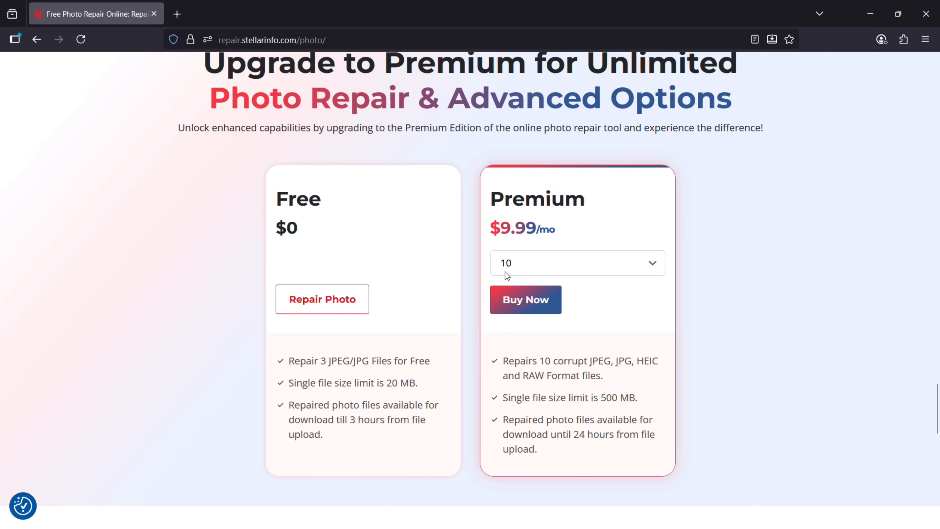
mouse_move(540, 251)
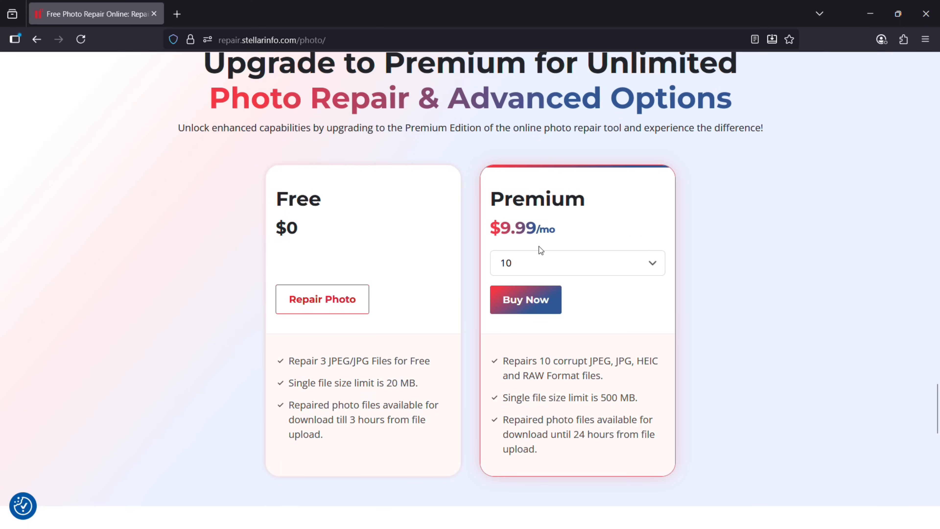
Step: Set the Premium licence count to 100 ($24.99), then 500 repairs at $49.99/mo
left_click(576, 263)
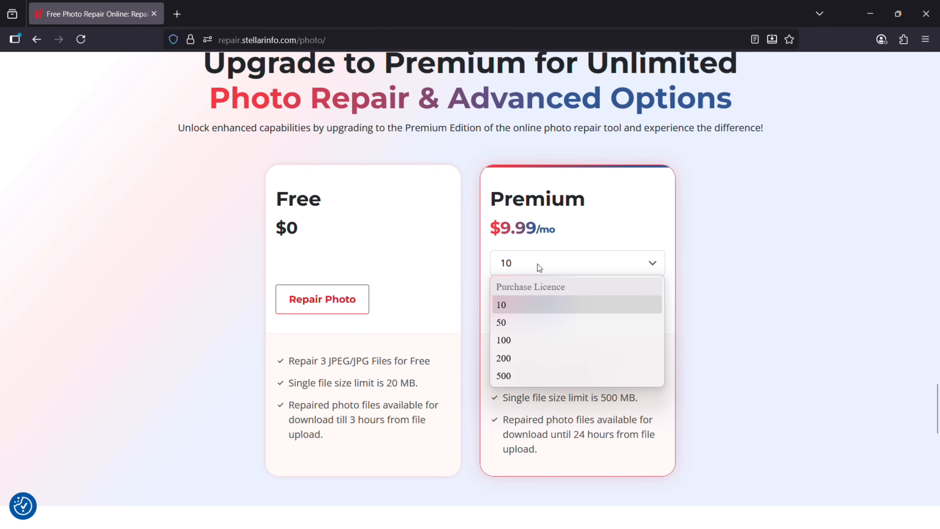
mouse_move(532, 375)
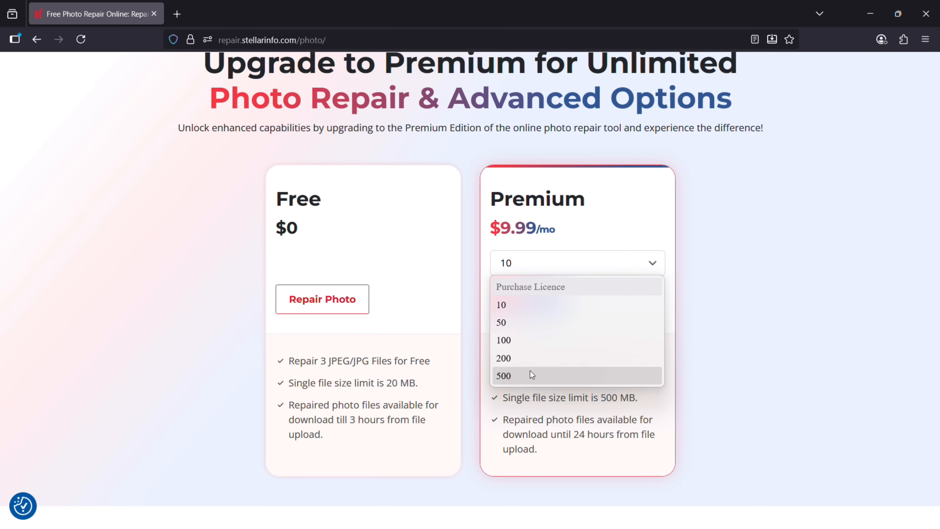
left_click(504, 340)
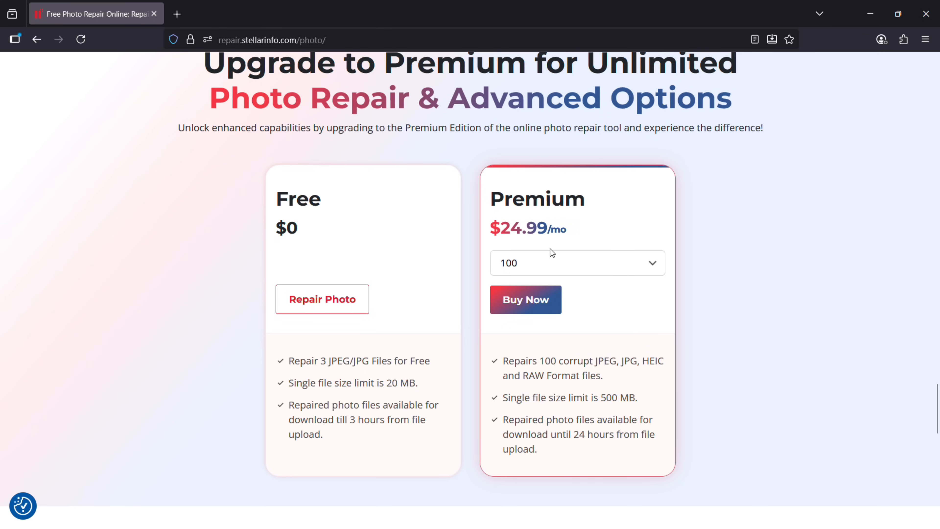
left_click(577, 264)
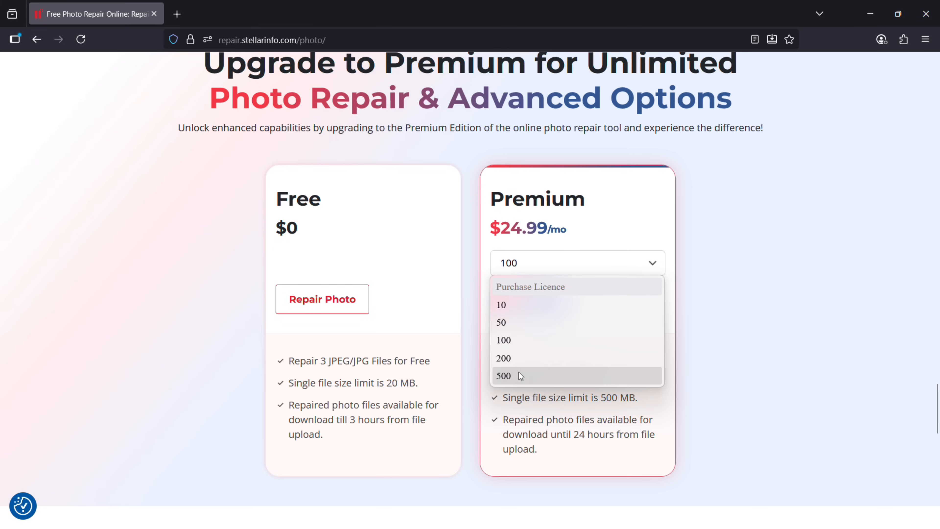
left_click(503, 377)
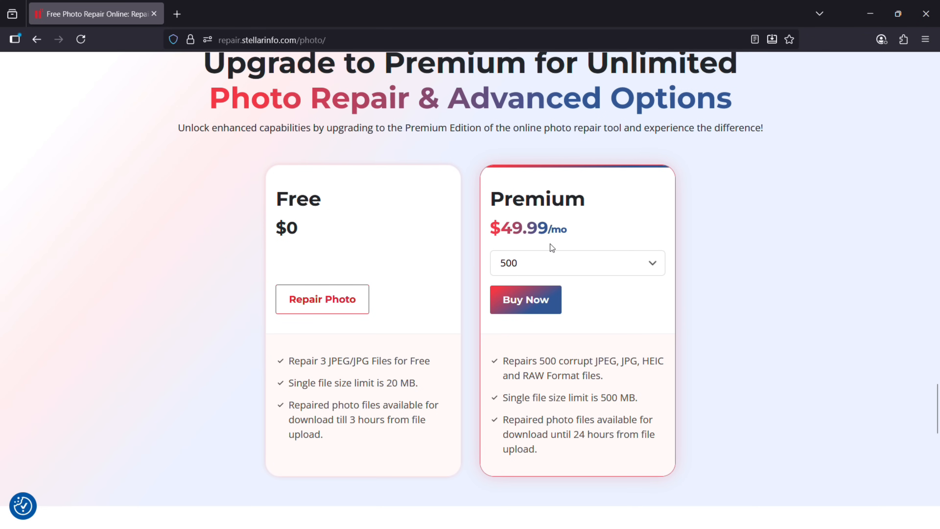
mouse_move(603, 398)
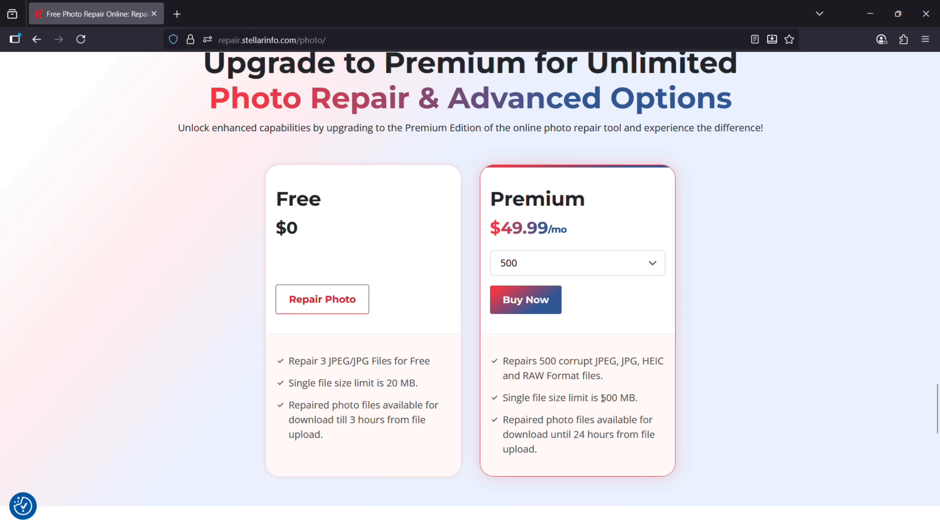
double_click(609, 398)
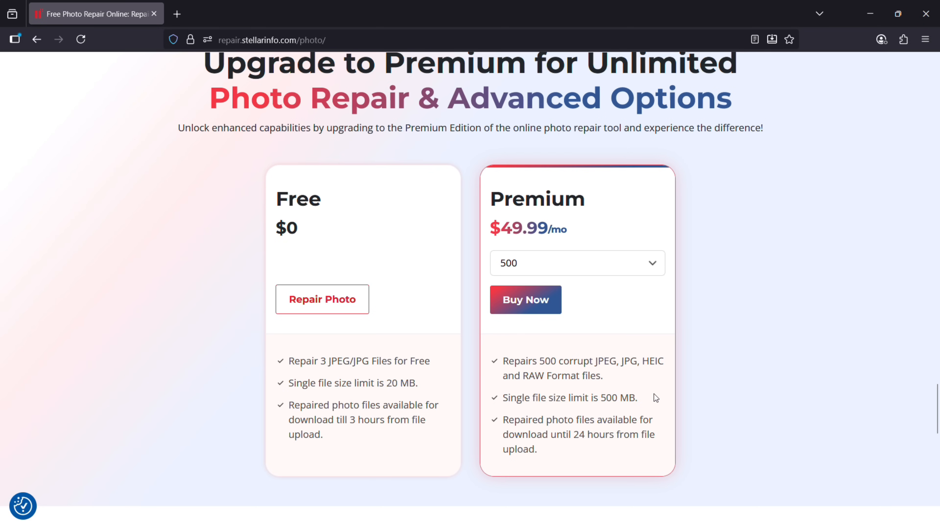
mouse_move(622, 450)
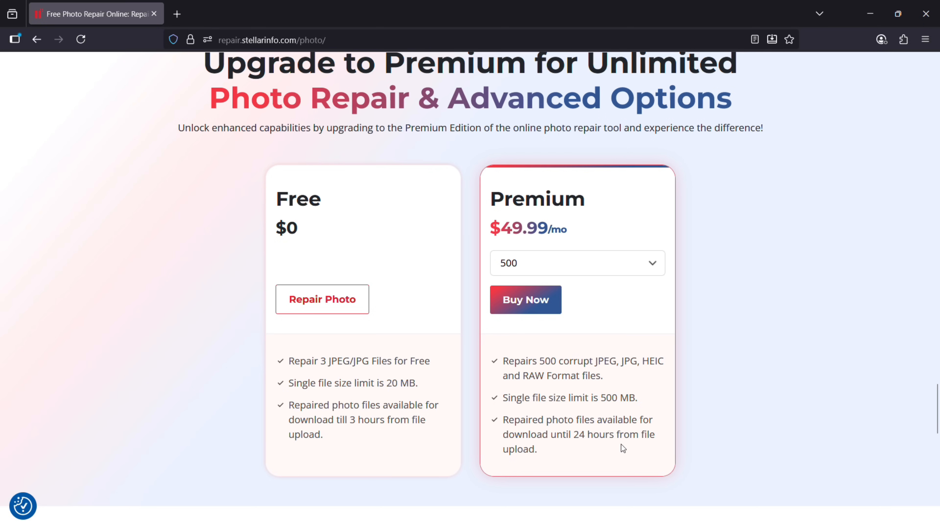